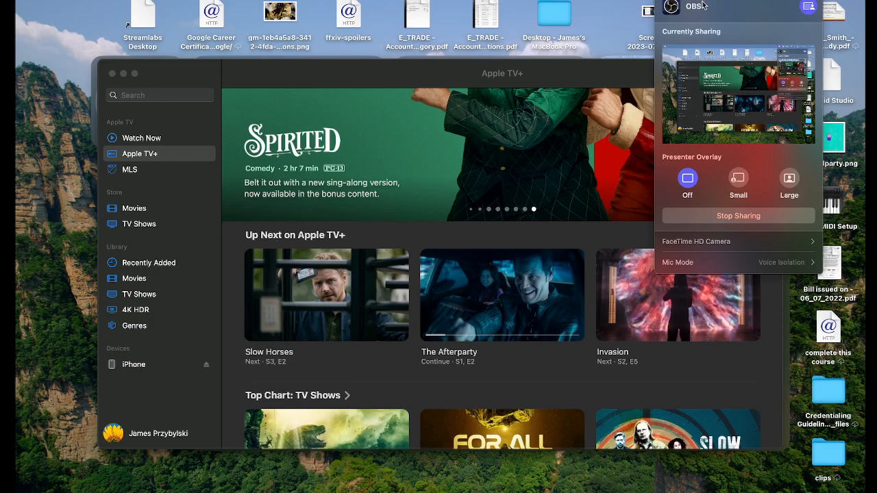
mouse_move(716, 19)
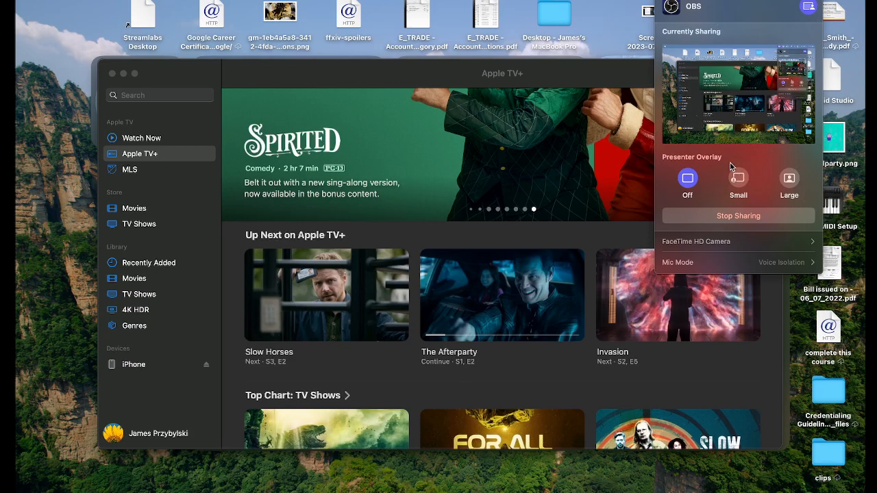
mouse_move(793, 123)
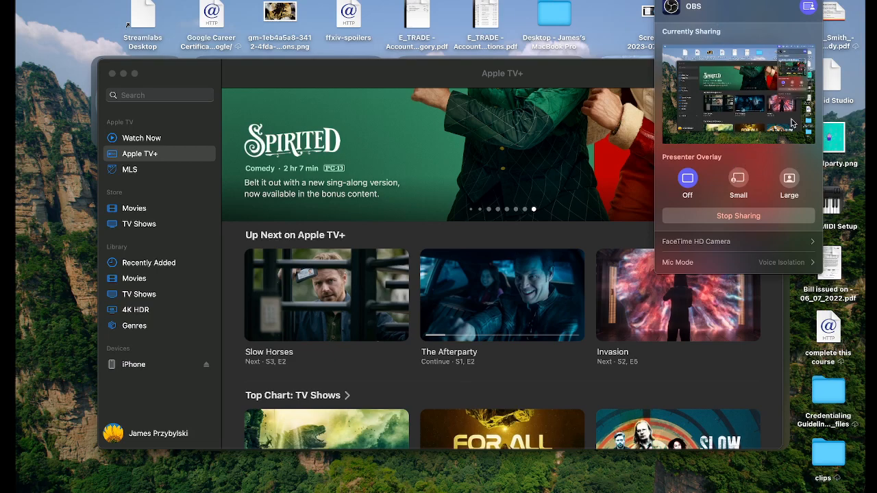
mouse_move(716, 180)
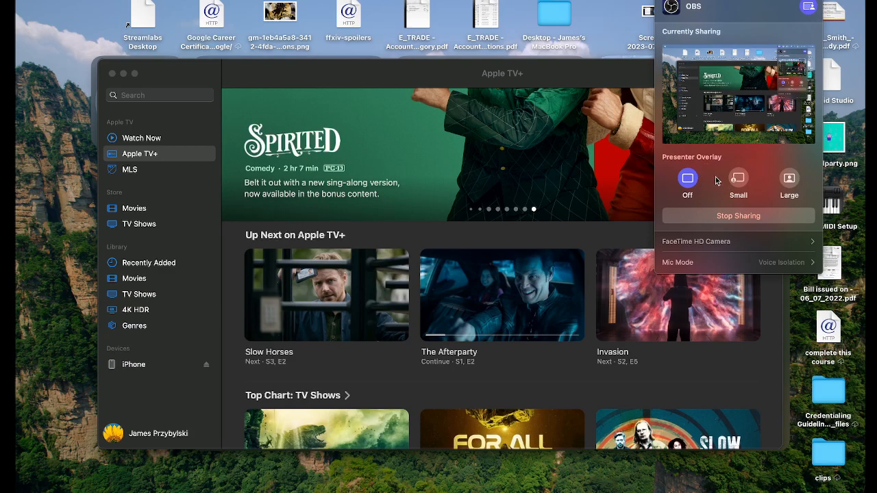
mouse_move(804, 187)
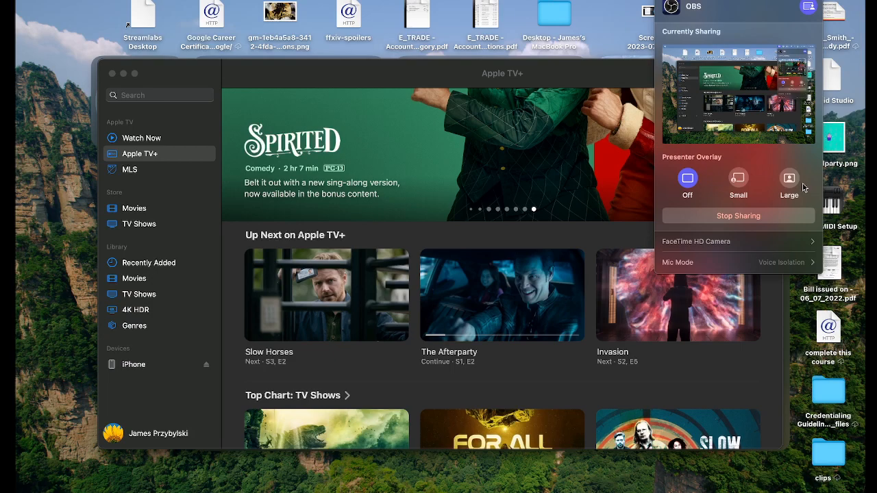
mouse_move(787, 187)
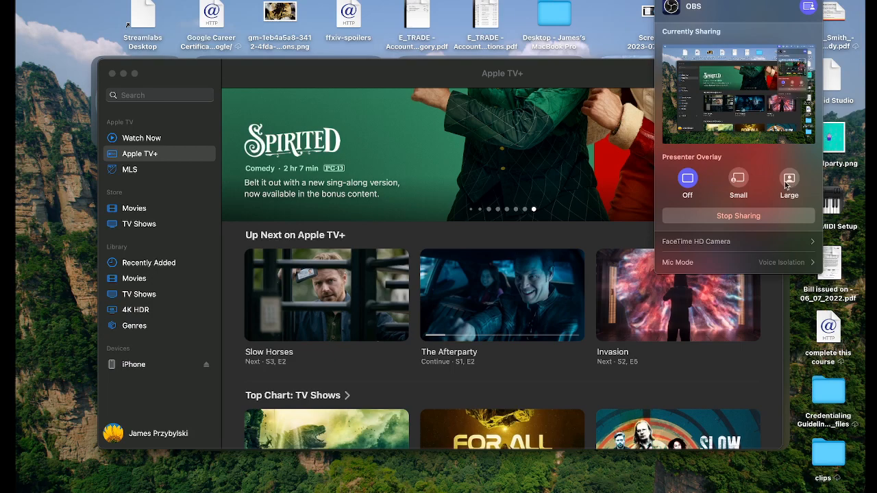
mouse_move(738, 178)
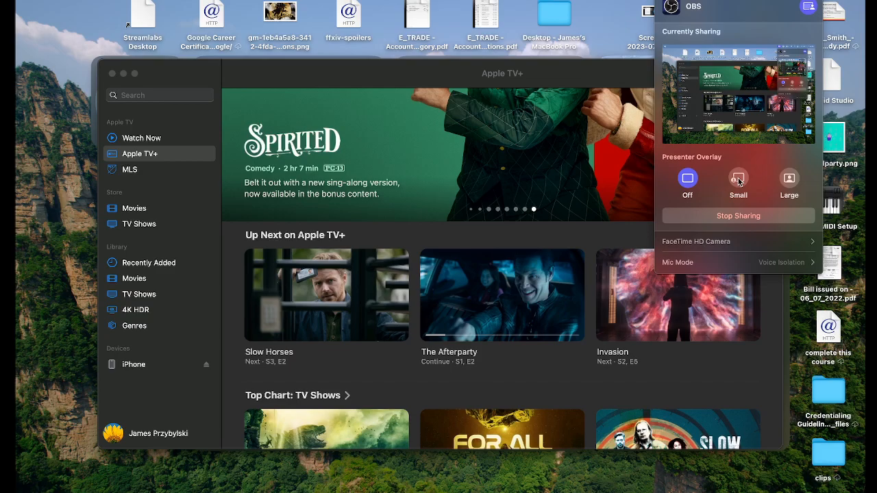
Turn on the Small presenter overlay, putting a round camera bubble at the lower left
left_click(738, 178)
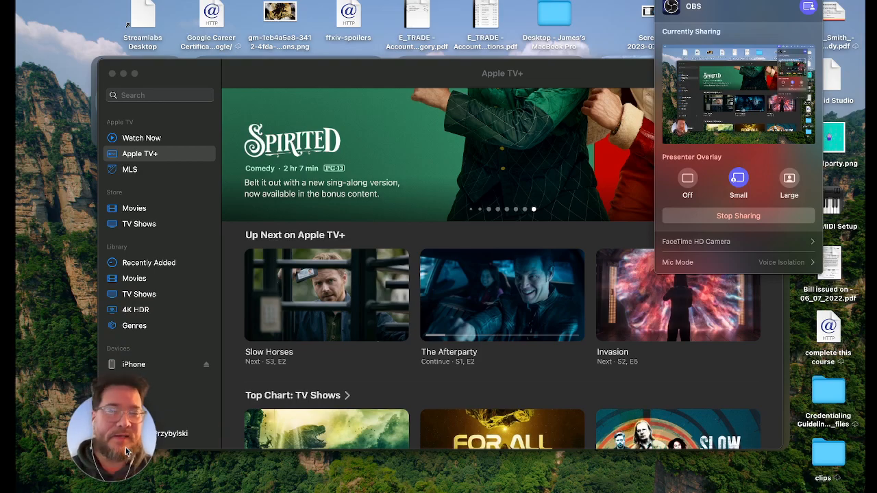
mouse_move(658, 243)
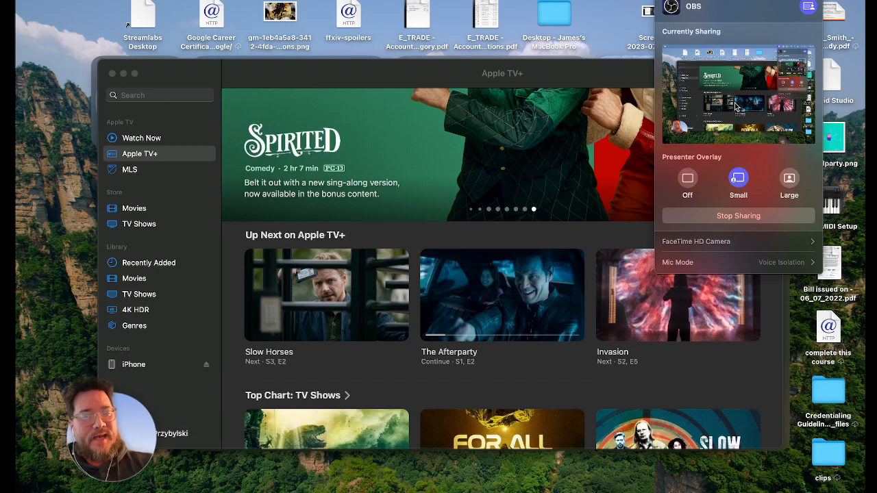
mouse_move(679, 96)
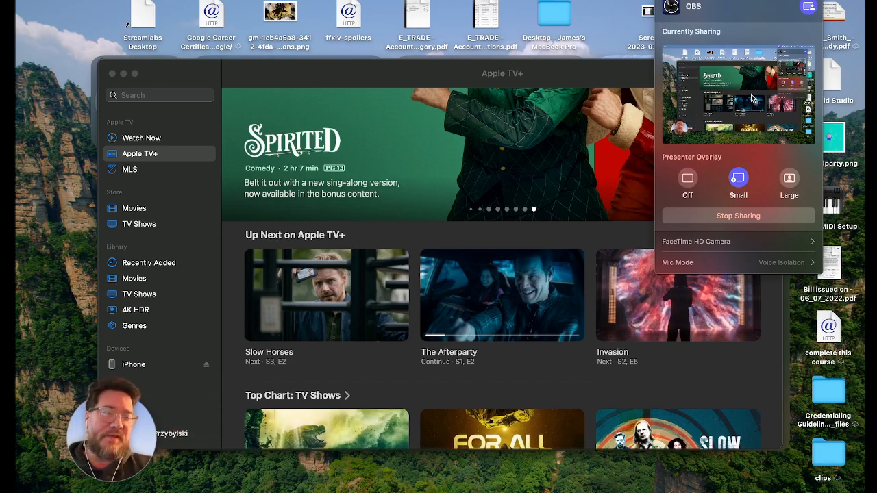
mouse_move(809, 103)
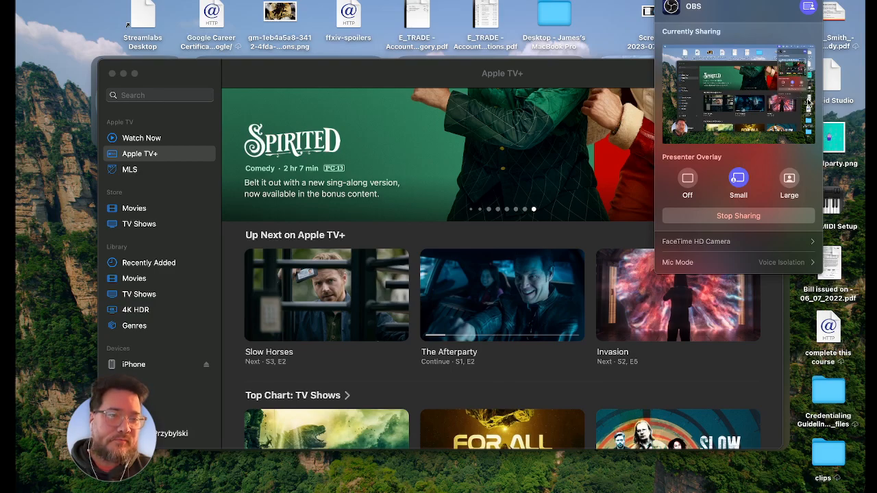
mouse_move(695, 103)
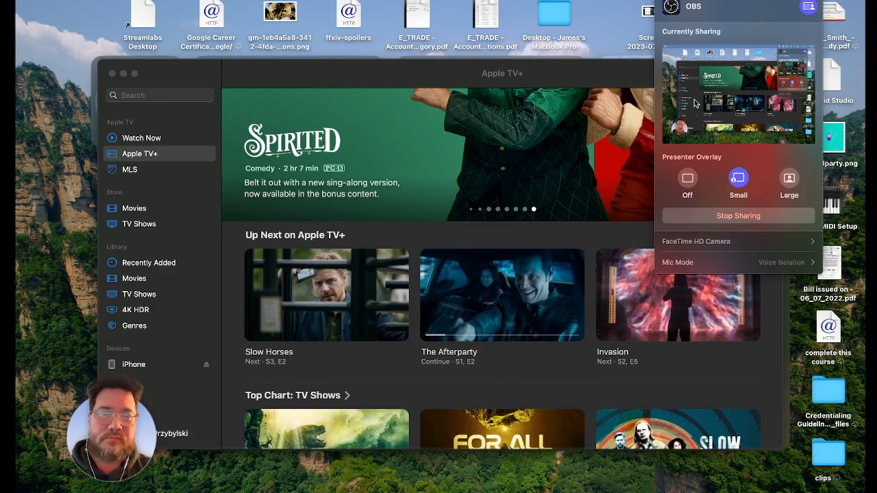
mouse_move(257, 289)
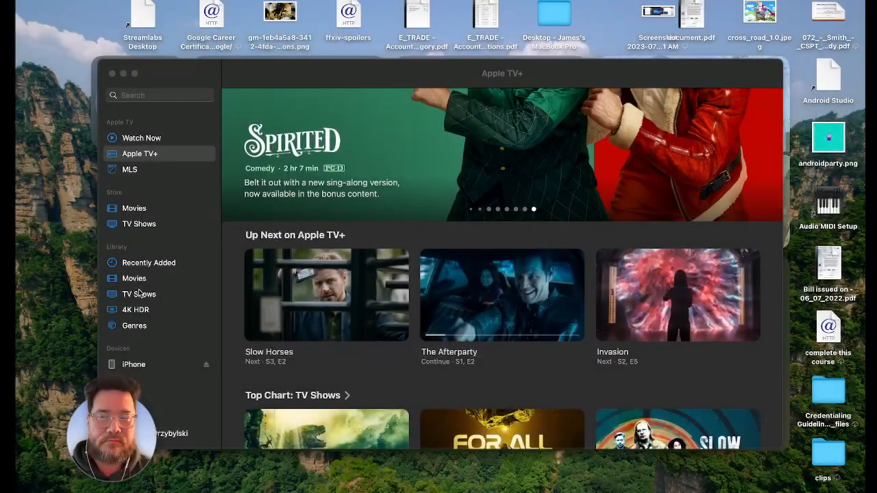
mouse_move(587, 220)
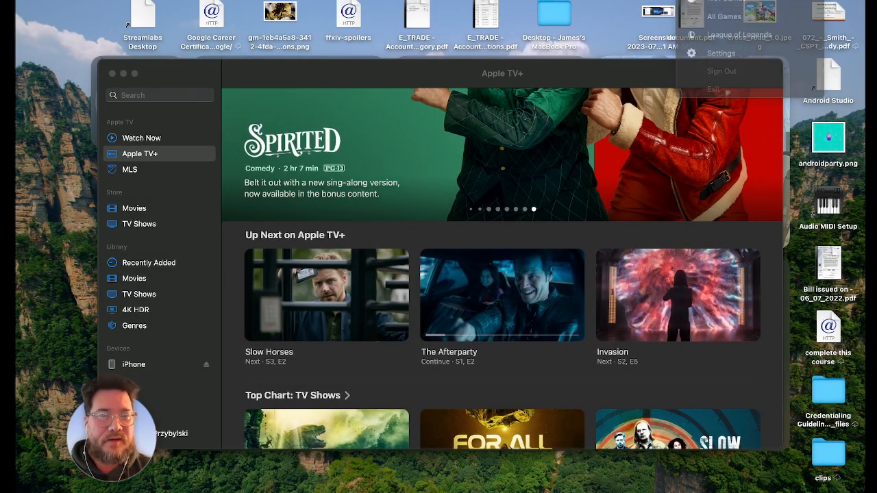
left_click(671, 7)
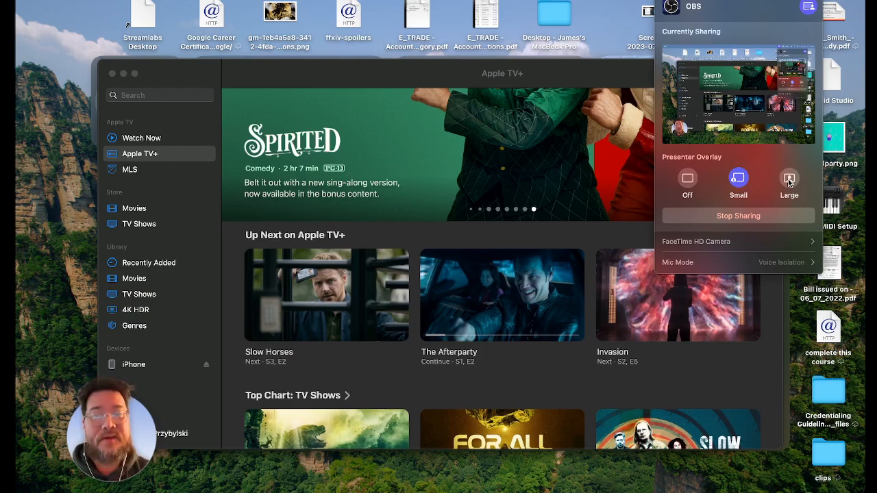
Try the Large presenter overlay, then reopen the screen-sharing video menu
left_click(790, 178)
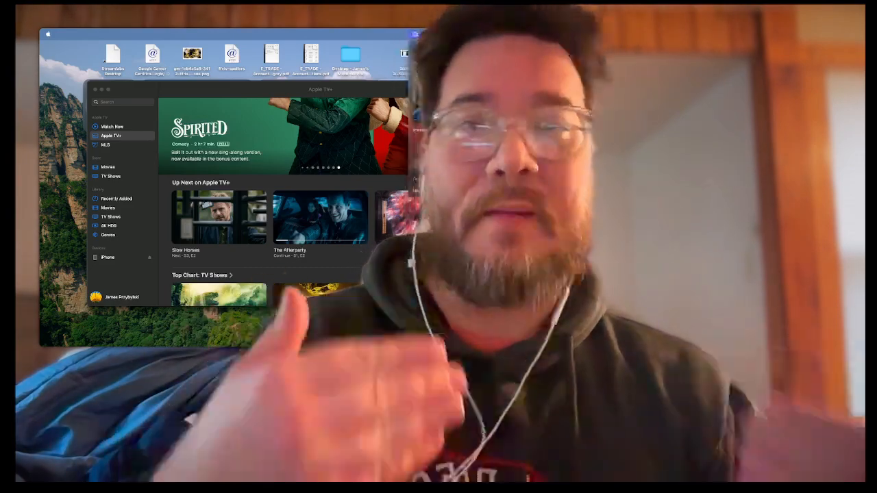
left_click(415, 34)
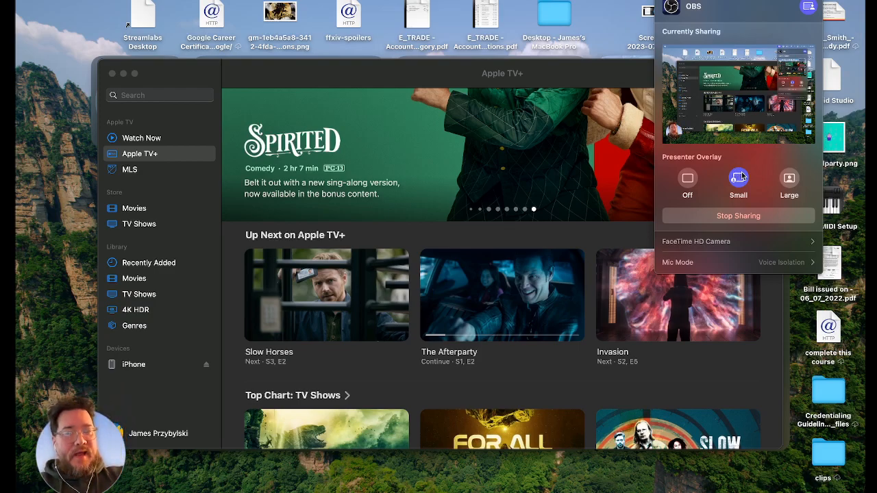
mouse_move(758, 184)
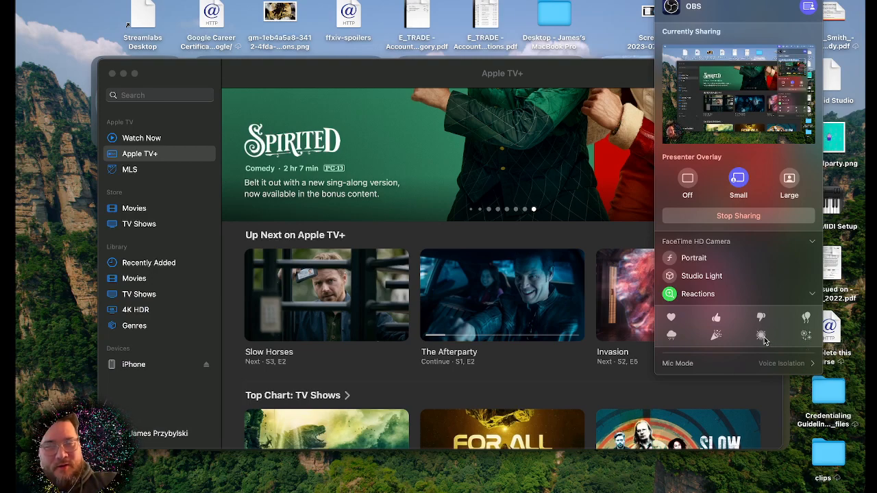
left_click(762, 336)
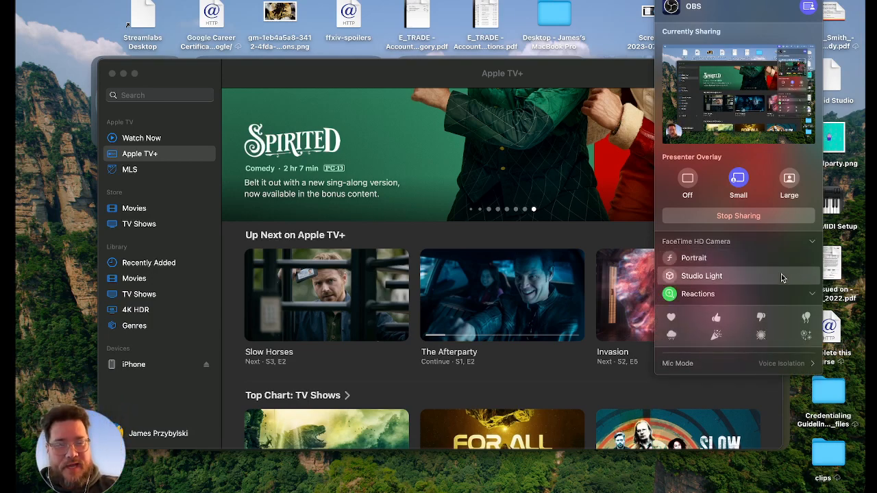
mouse_move(805, 337)
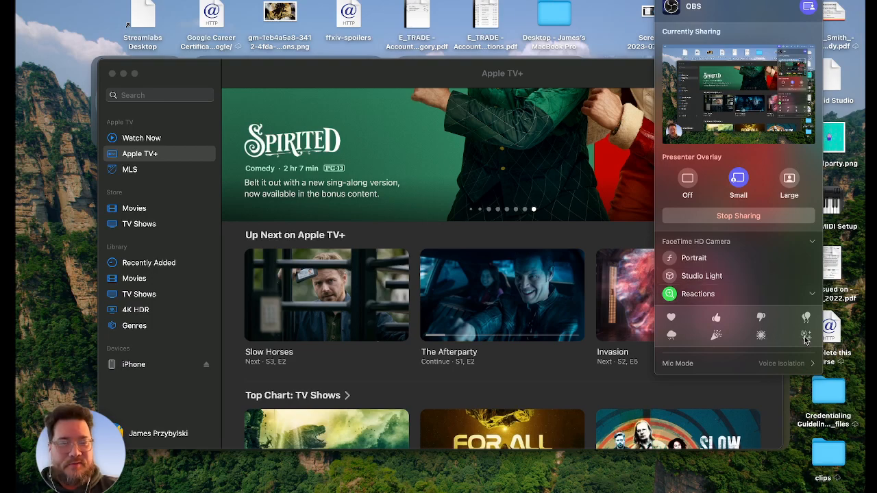